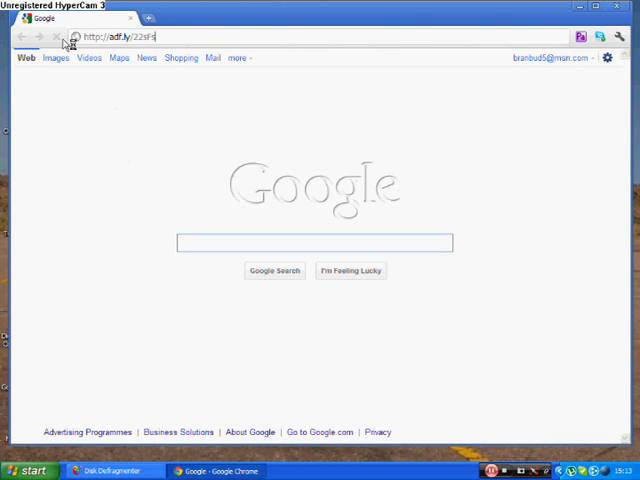
Load the adf.ly download link for the mod in Chrome.
key("Return")
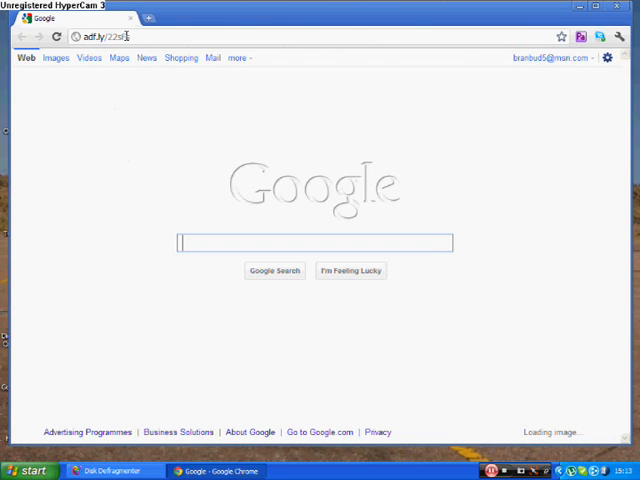
key("Return")
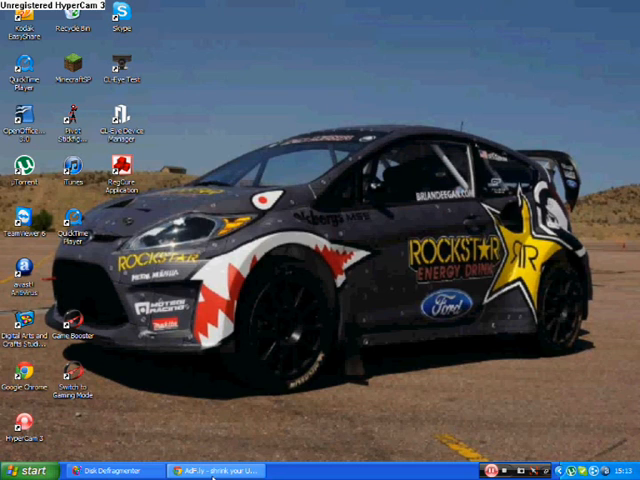
Open the downloaded SinglePlayerCommands mod archive.
left_click(220, 472)
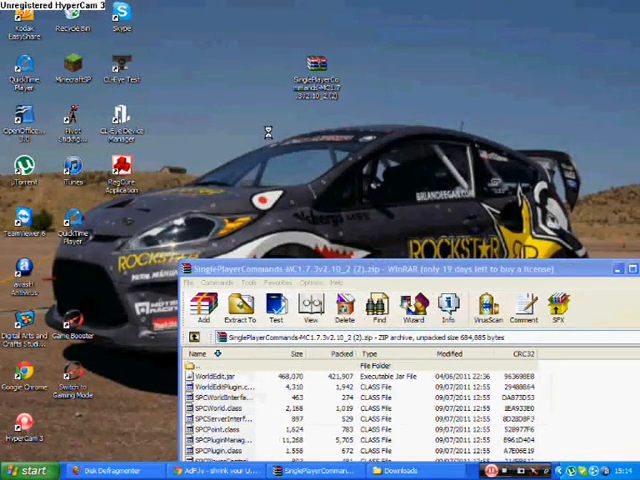
mouse_move(300, 180)
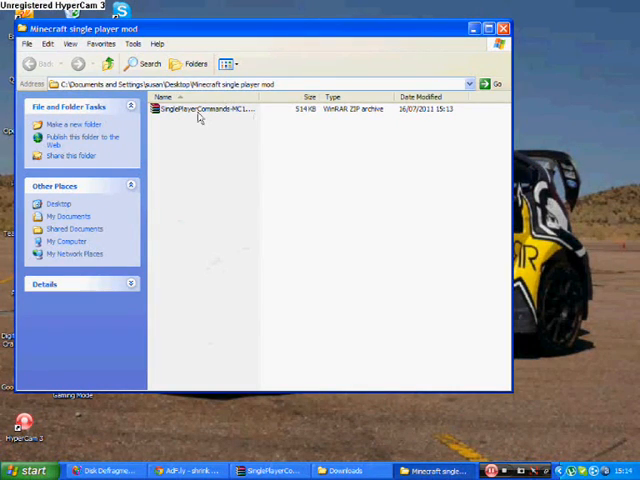
Open the SinglePlayerCommands zip in WinRAR and look through its class files, then head to Start.
left_click(204, 108)
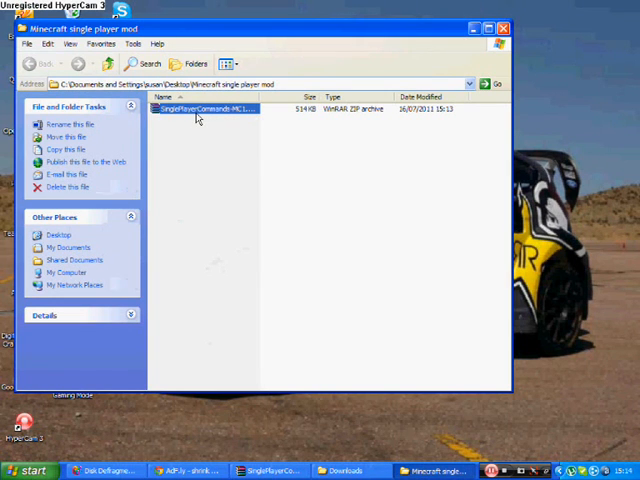
double_click(204, 108)
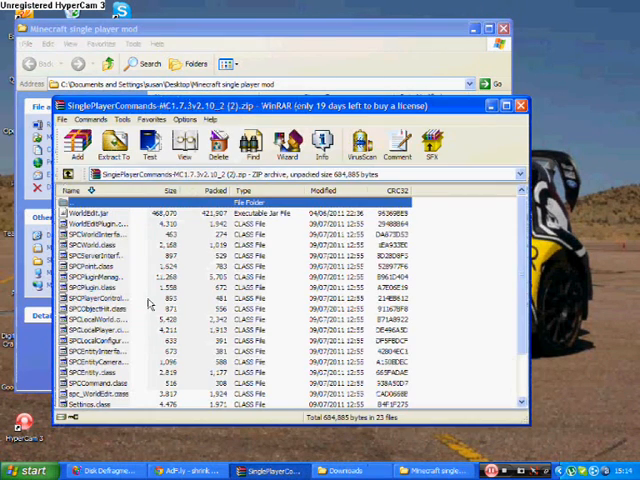
scroll("down", 3)
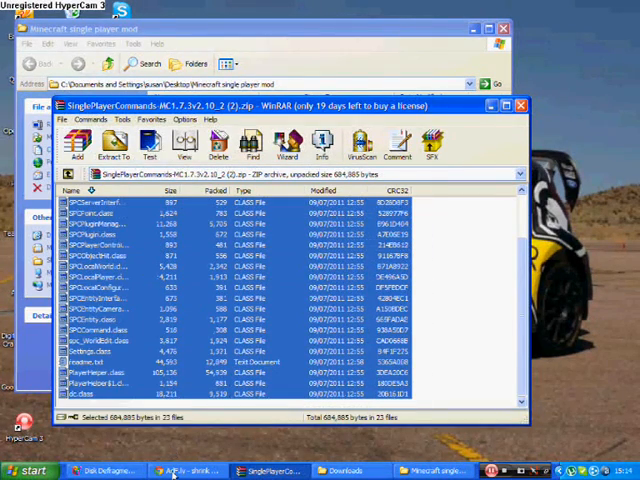
left_click(32, 470)
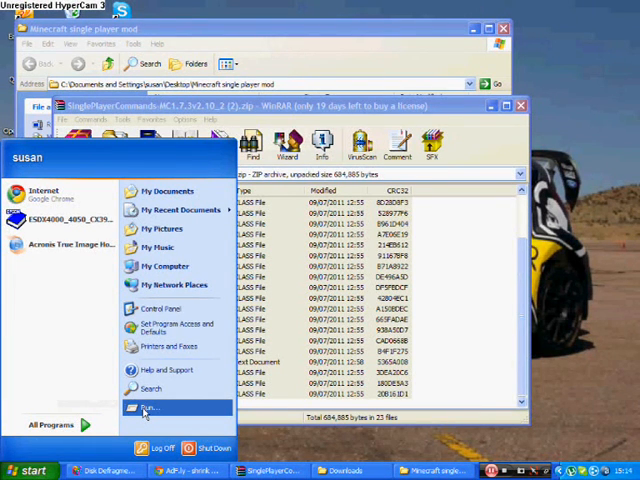
Run %appdata% and browse into the .minecraft folder in Application Data.
left_click(148, 408)
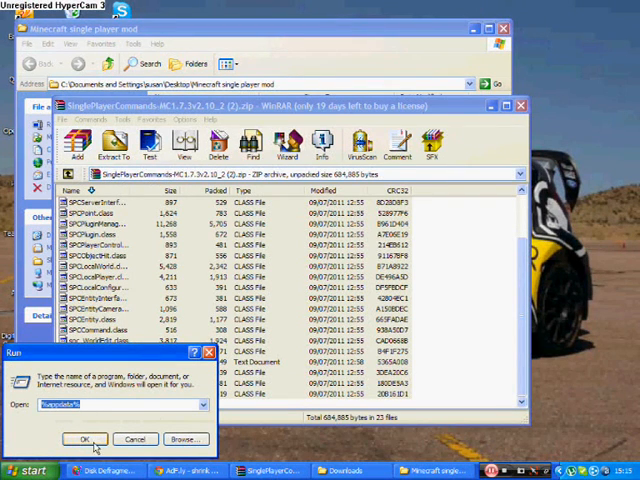
left_click(84, 440)
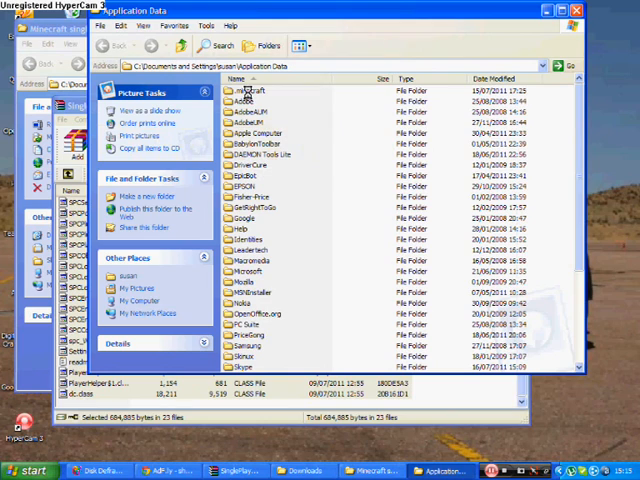
double_click(248, 90)
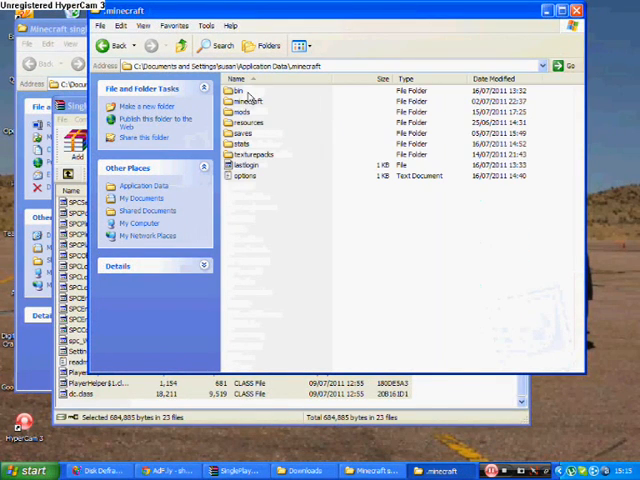
Enter the bin folder and select minecraft.jar.
left_click(238, 90)
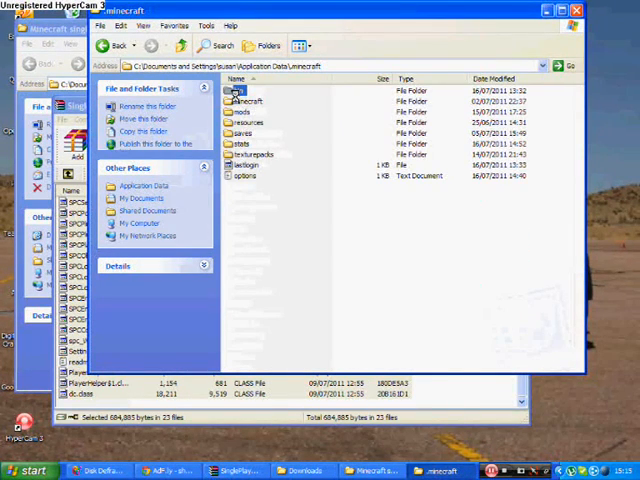
double_click(240, 90)
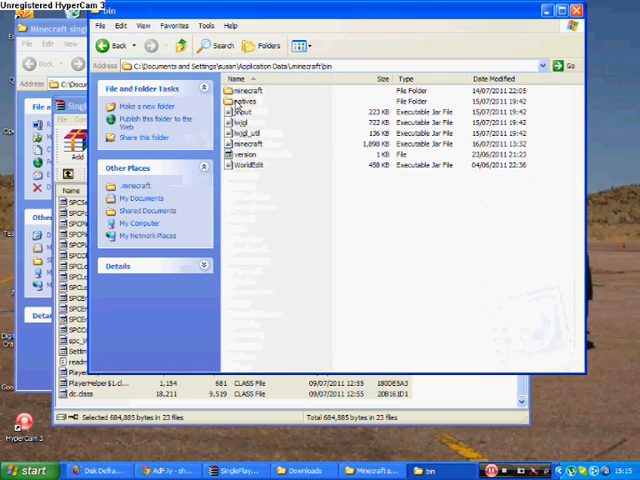
mouse_move(244, 164)
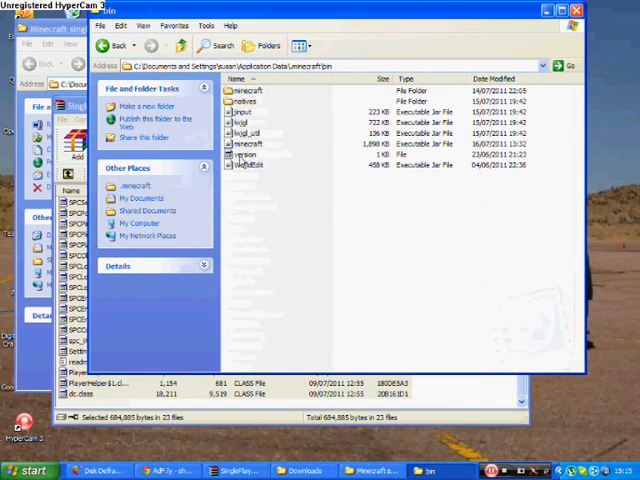
left_click(248, 144)
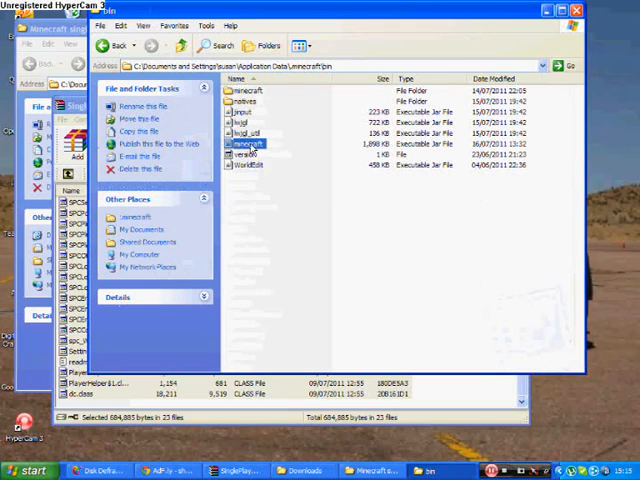
mouse_move(378, 192)
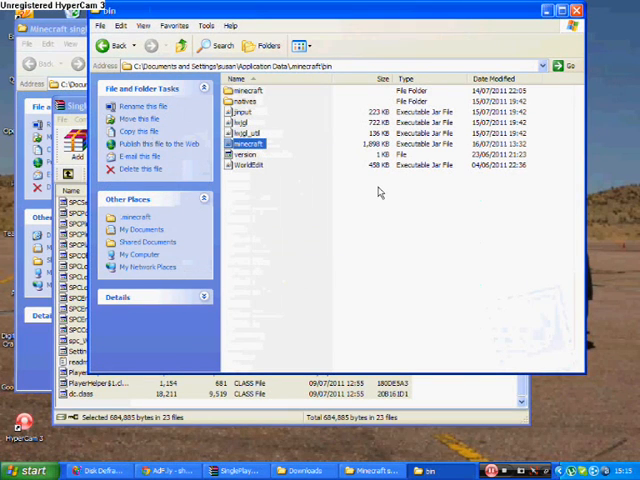
mouse_move(380, 192)
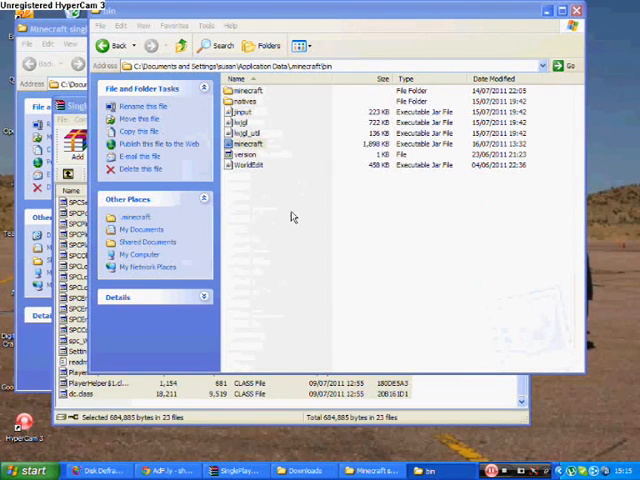
left_click(248, 156)
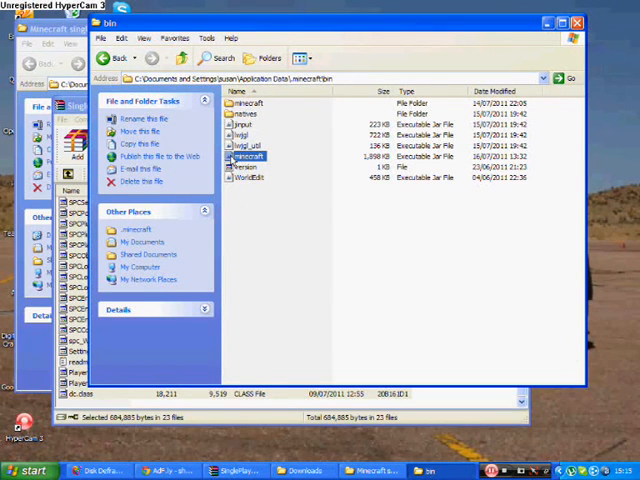
Open minecraft.jar as an archive in WinRAR and scroll through its class files.
double_click(250, 156)
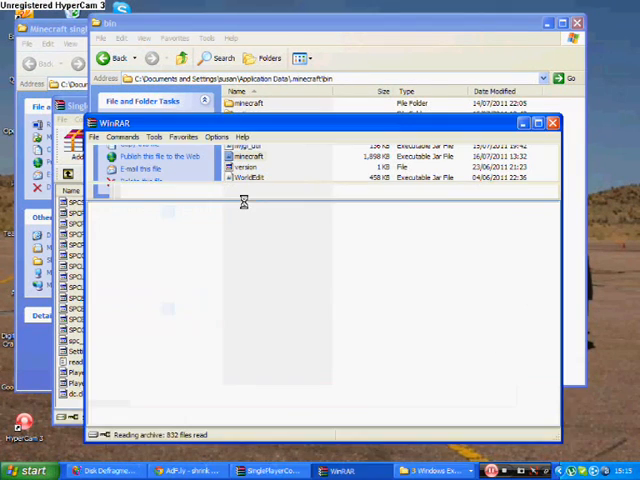
double_click(248, 156)
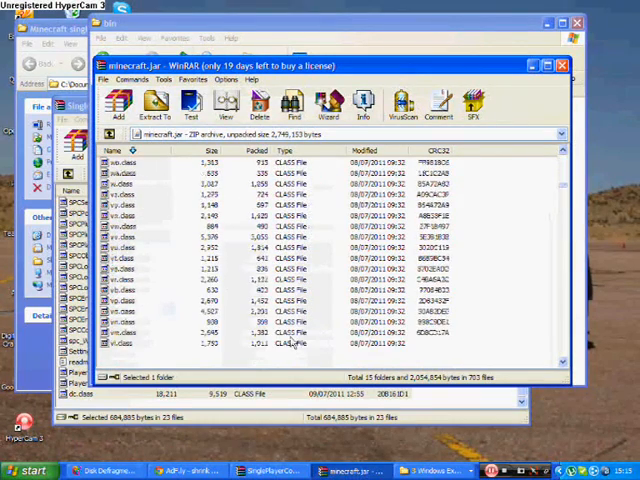
scroll("down", 3)
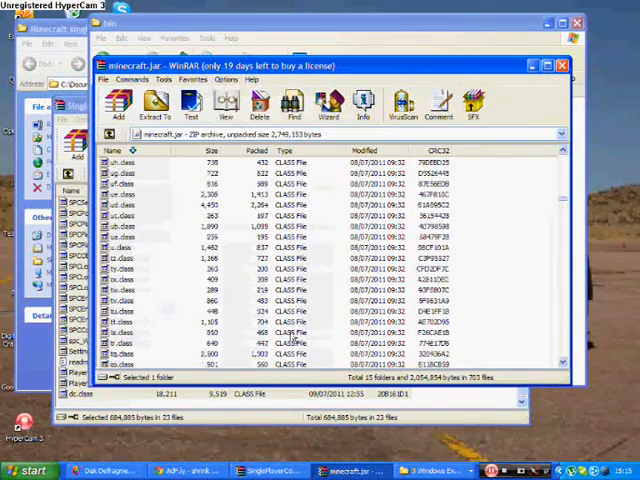
scroll("down", 3)
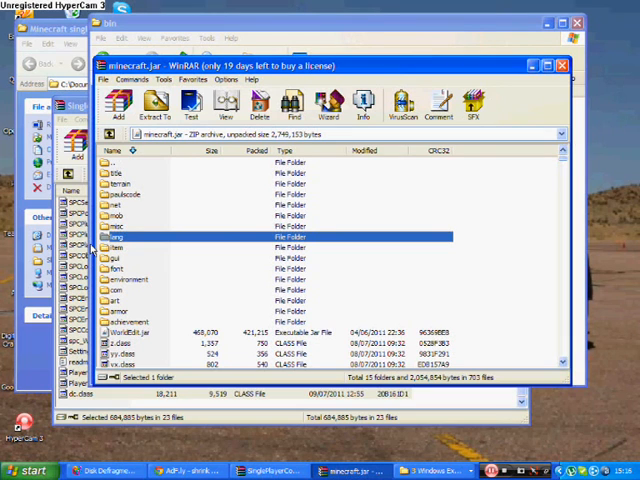
mouse_move(162, 316)
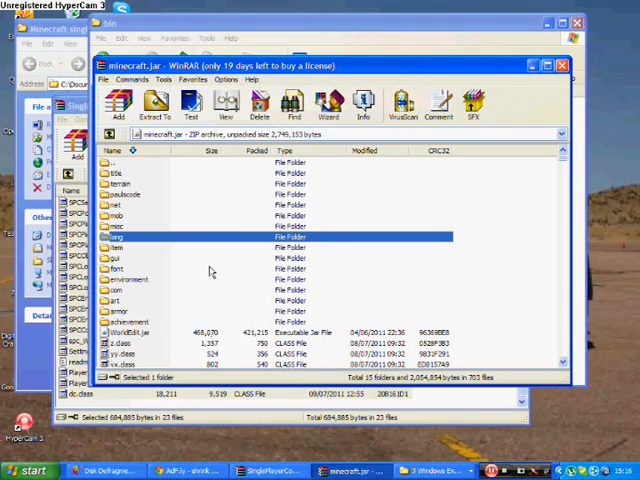
Select a folder inside minecraft.jar and review the rest of the listed files.
left_click(190, 226)
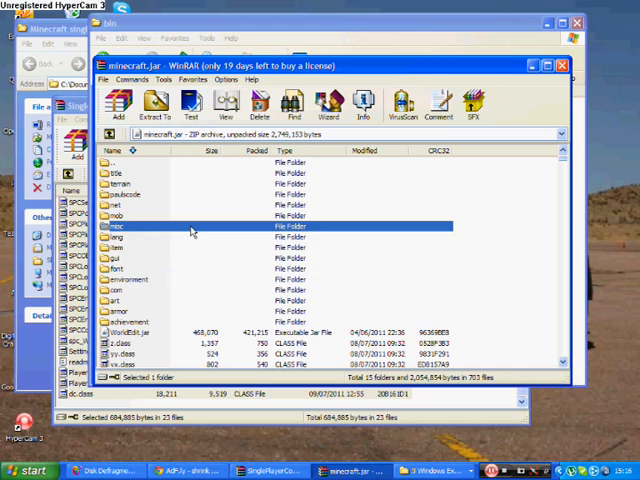
mouse_move(158, 256)
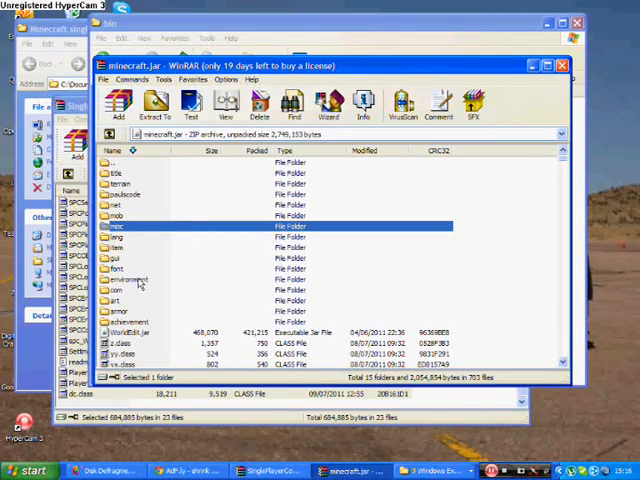
scroll("down", 3)
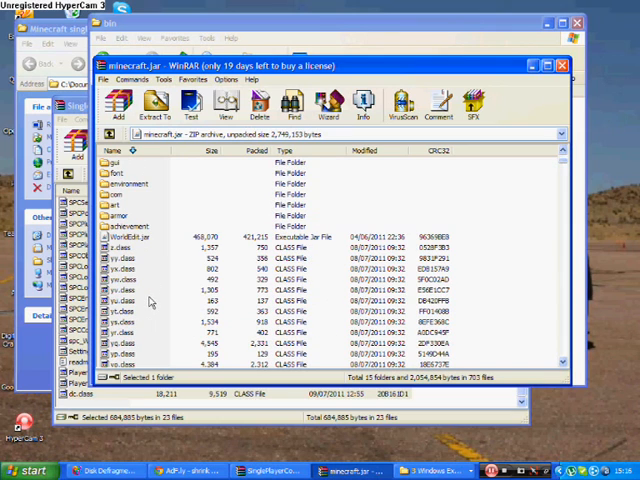
mouse_move(360, 456)
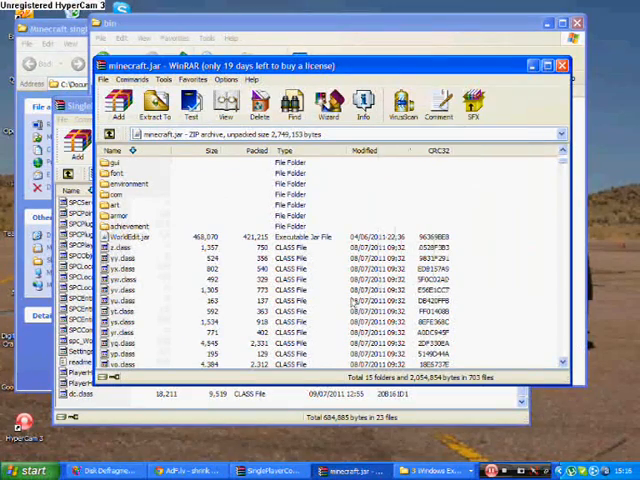
scroll("down", 3)
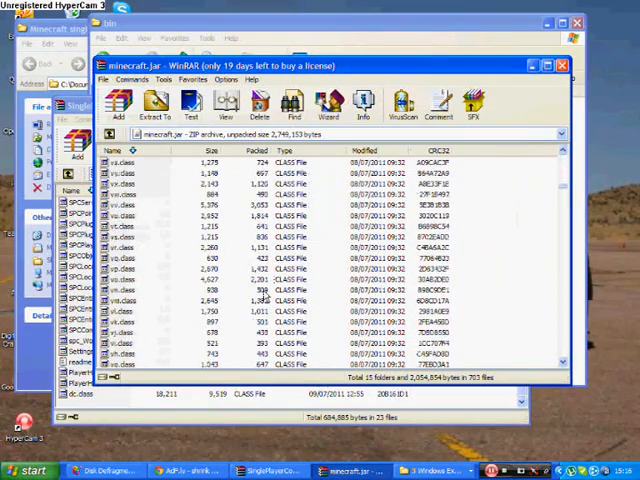
scroll("down", 3)
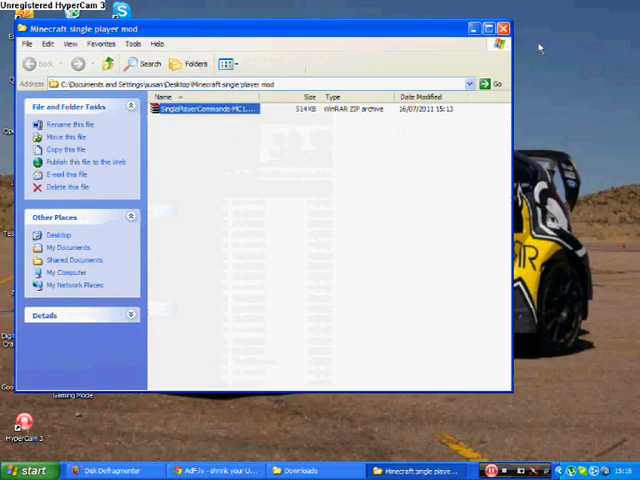
Close the mod folder and start Minecraft from the launcher with the entered username.
left_click(488, 28)
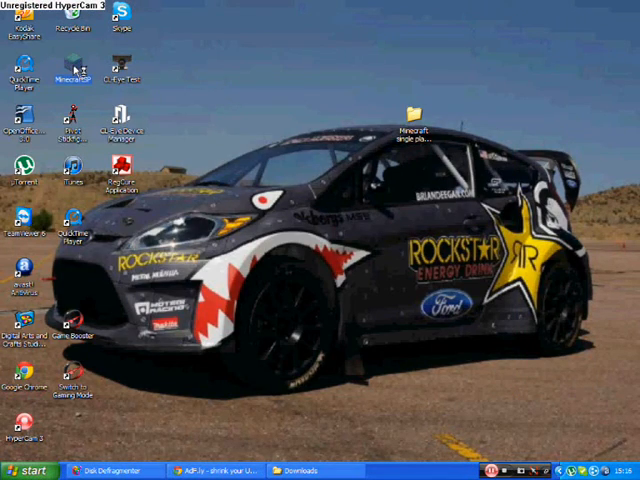
mouse_move(170, 248)
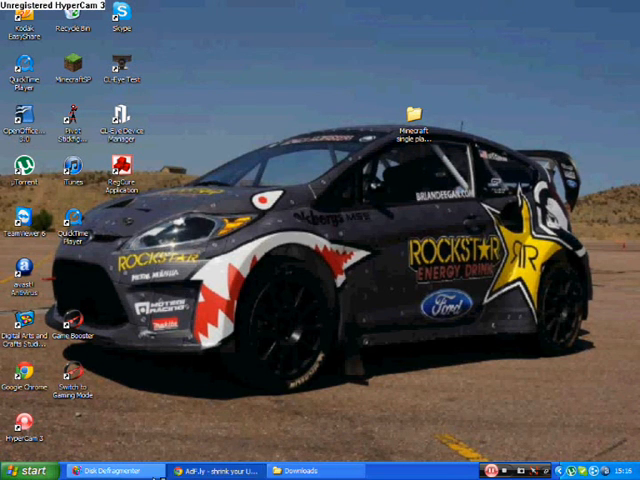
mouse_move(208, 120)
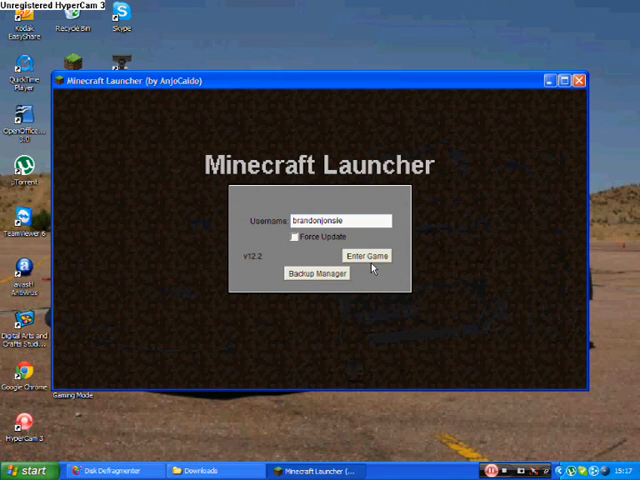
left_click(366, 256)
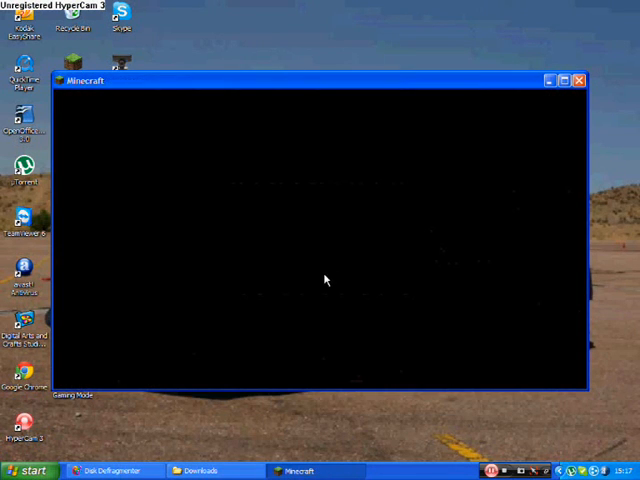
mouse_move(318, 284)
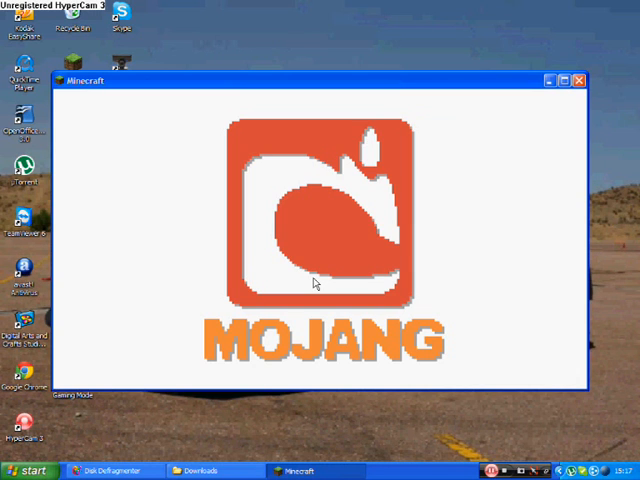
mouse_move(280, 268)
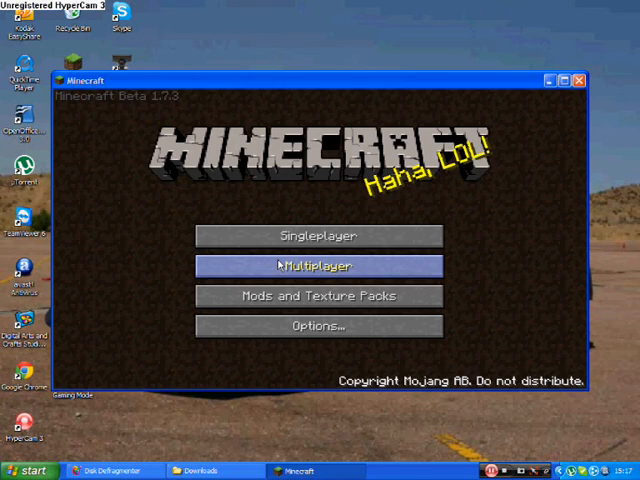
mouse_move(320, 236)
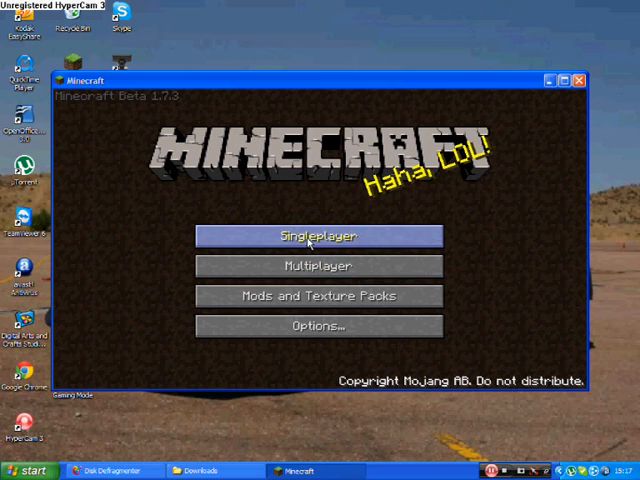
Create a new single-player world named 'mod'.
left_click(318, 236)
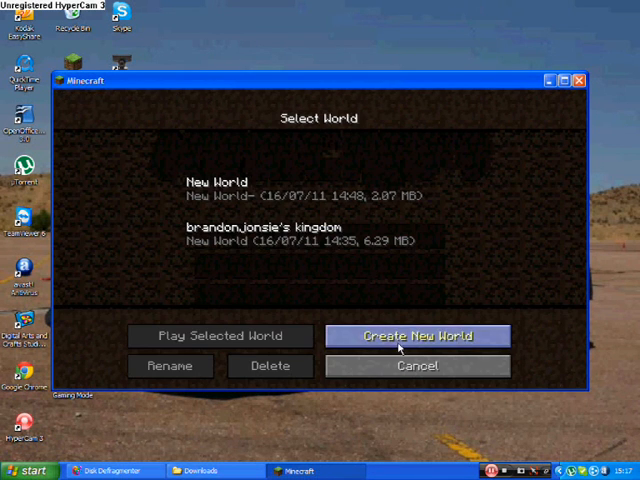
left_click(418, 336)
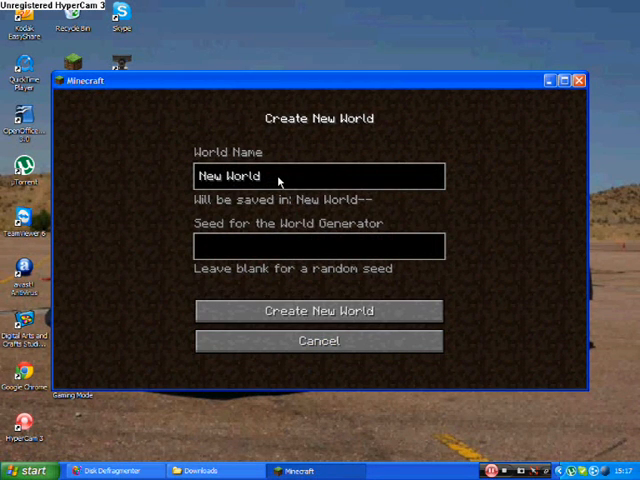
type("mod")
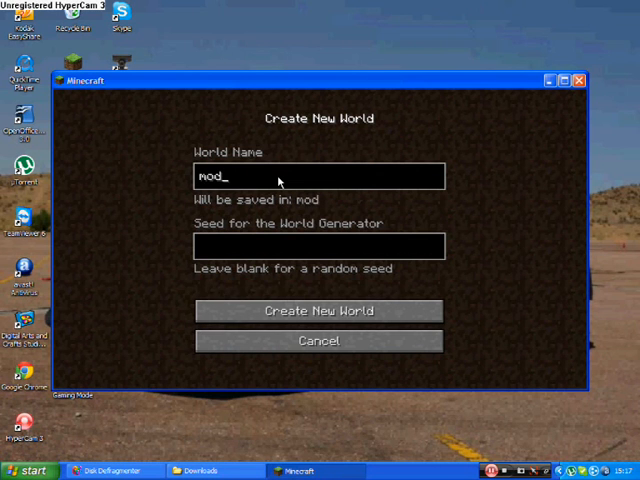
left_click(318, 312)
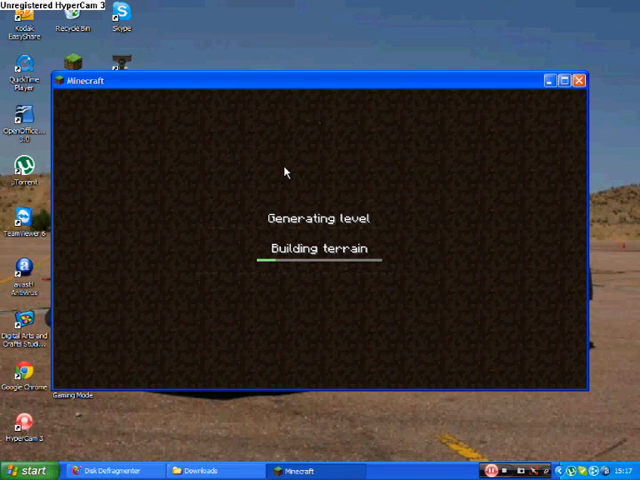
mouse_move(306, 260)
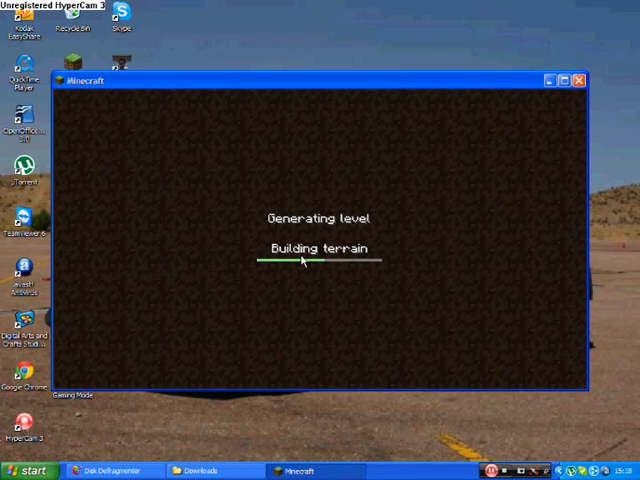
mouse_move(240, 234)
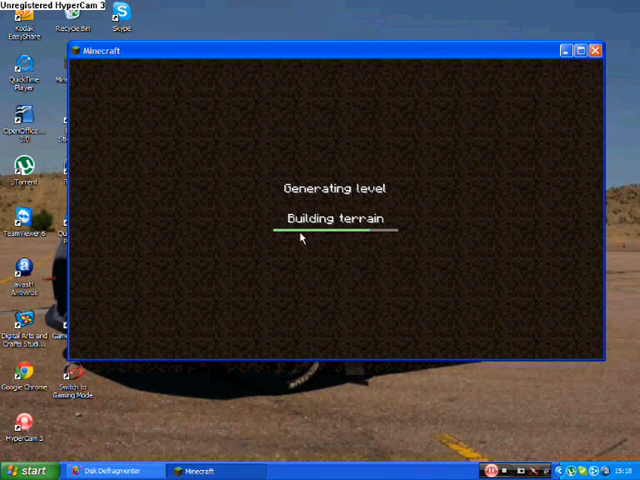
mouse_move(304, 220)
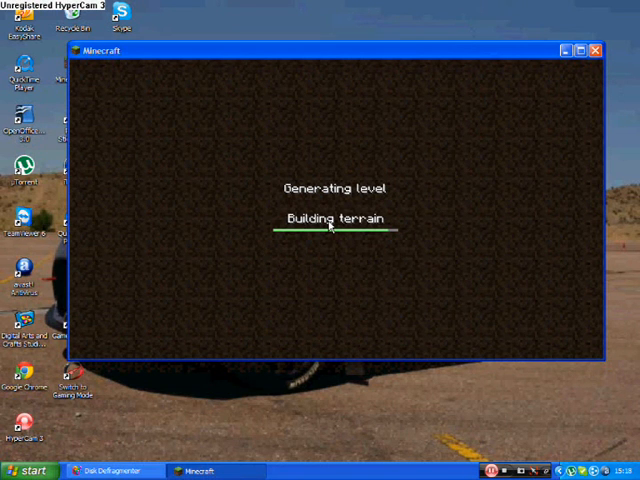
mouse_move(398, 244)
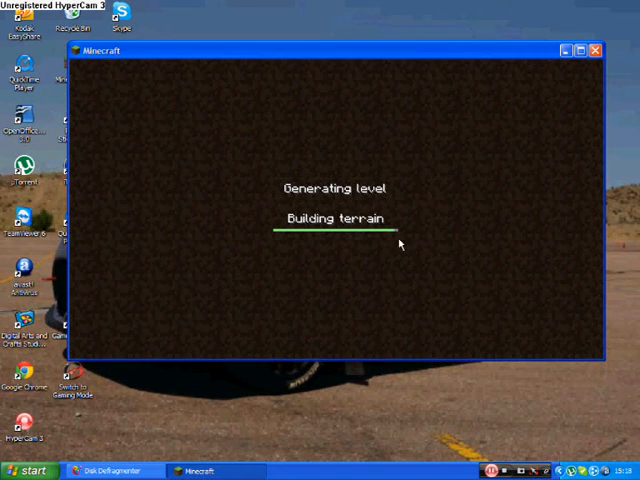
mouse_move(400, 234)
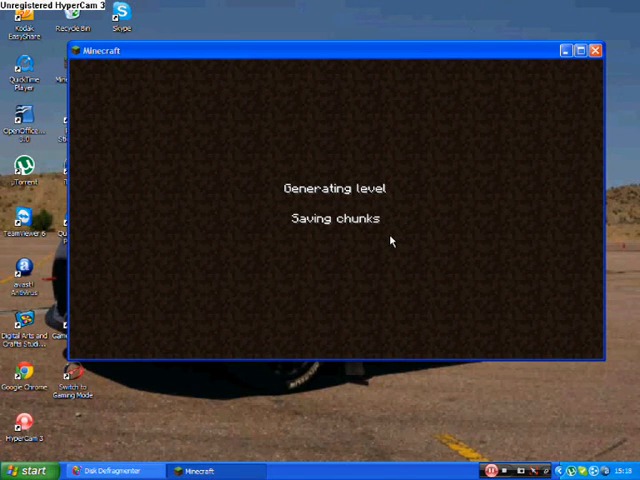
mouse_move(340, 230)
type("t")
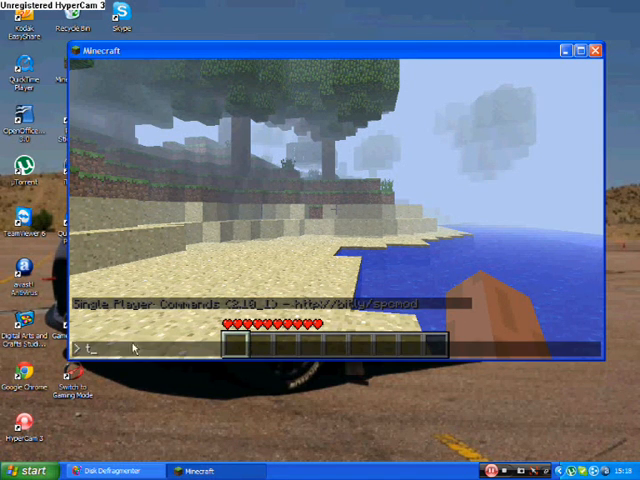
Run a 'spawn pig' chat command to summon a pig on the beach.
type("fghfgh")
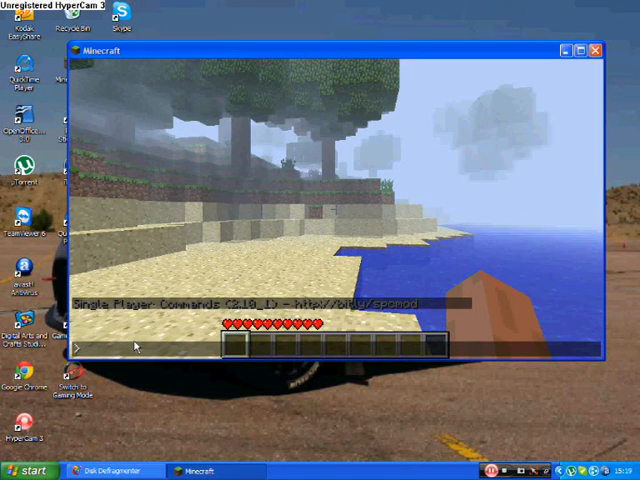
type("spawn pig")
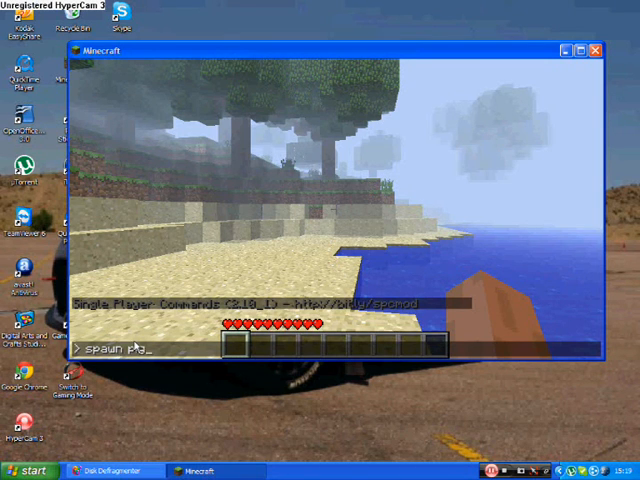
type("1")
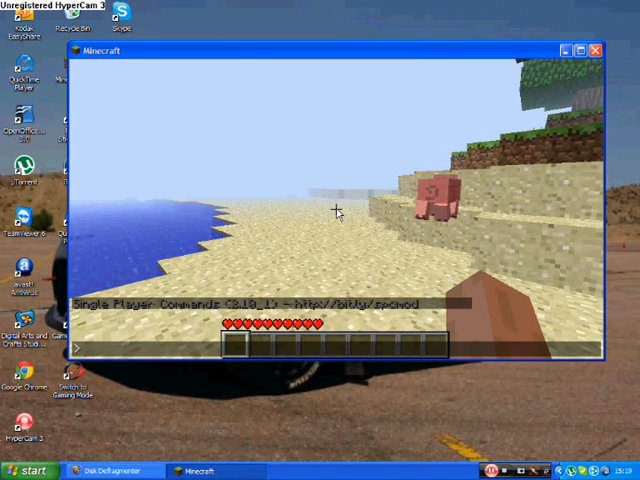
Run 'spawn creeper 2' and then 'spawn creeper 1' to summon creepers nearby.
type("spawn cre")
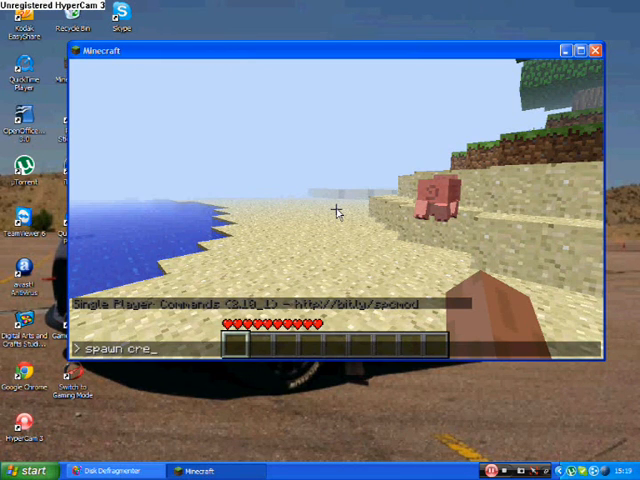
type("eper 2")
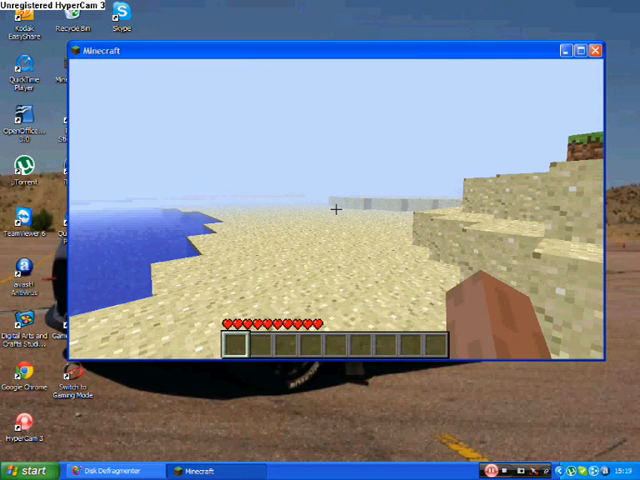
mouse_move(336, 210)
type("t")
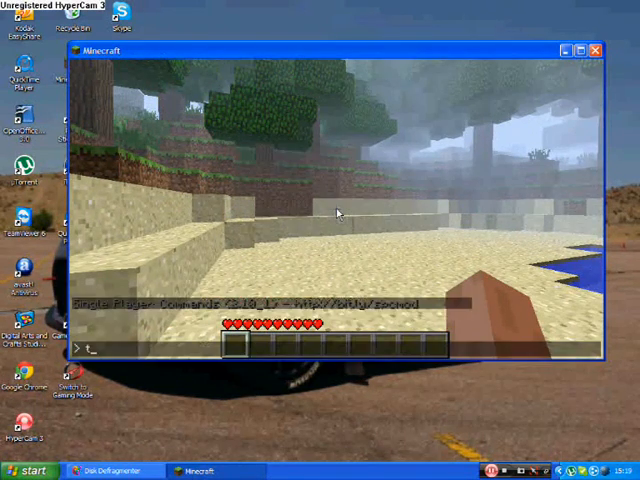
type("spwa")
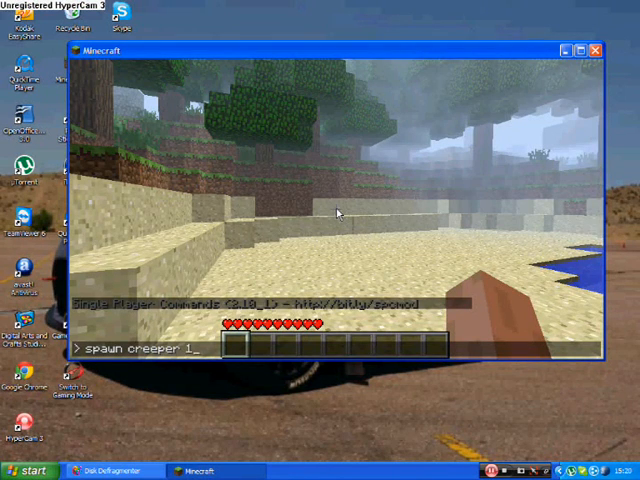
key("Return")
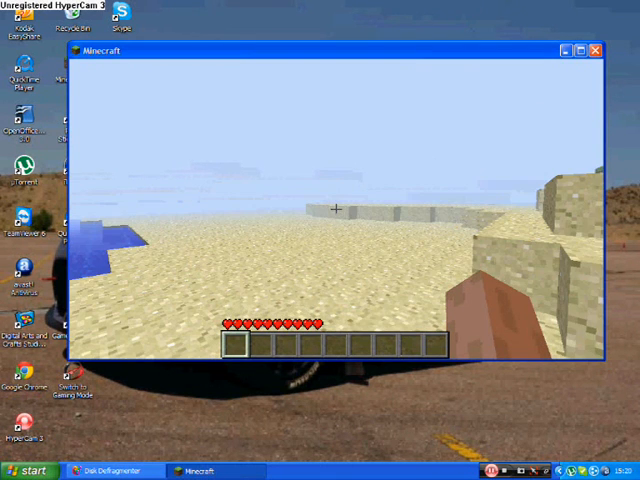
mouse_move(336, 210)
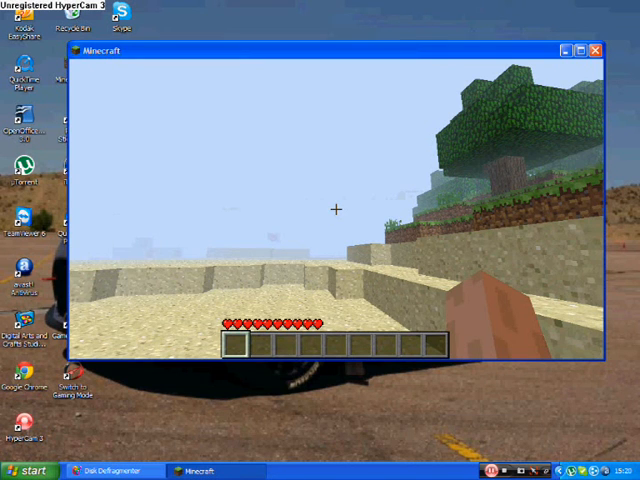
mouse_move(336, 210)
type("t")
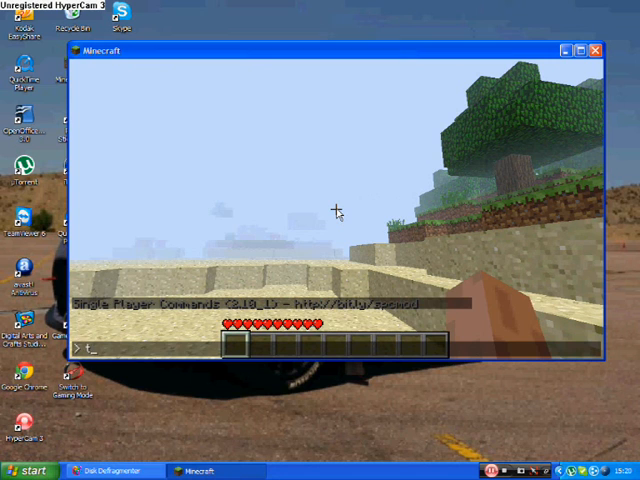
Run 'item coal' to put coal in the player's hand.
type("item")
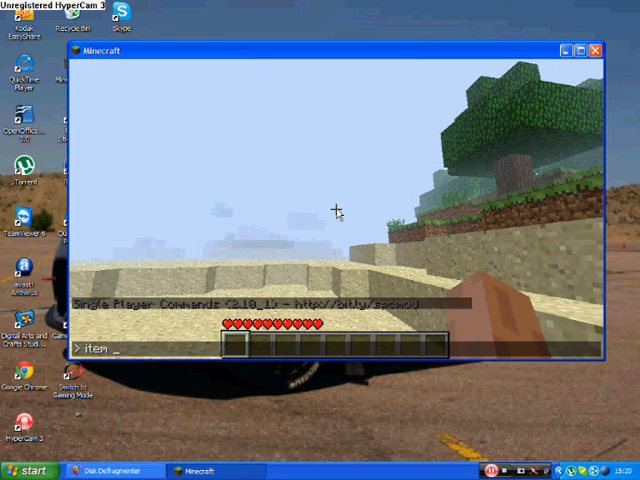
type("coa")
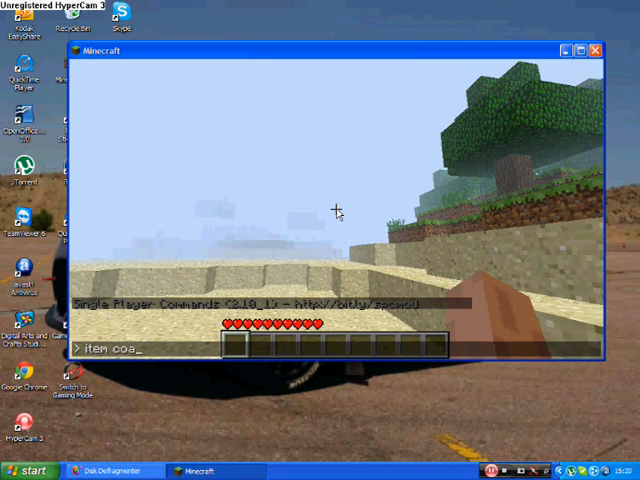
type("l")
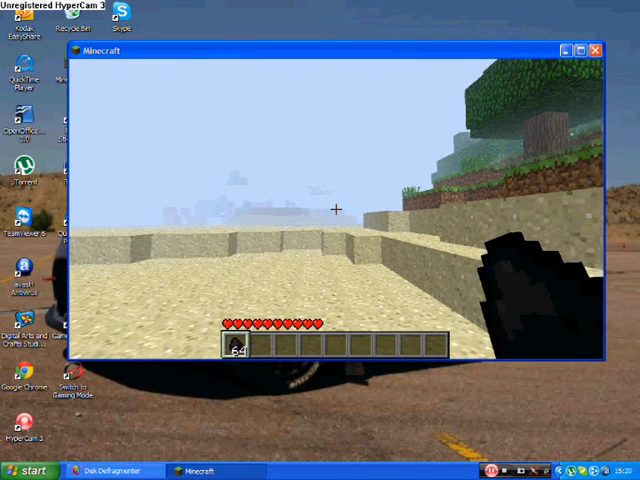
mouse_move(336, 210)
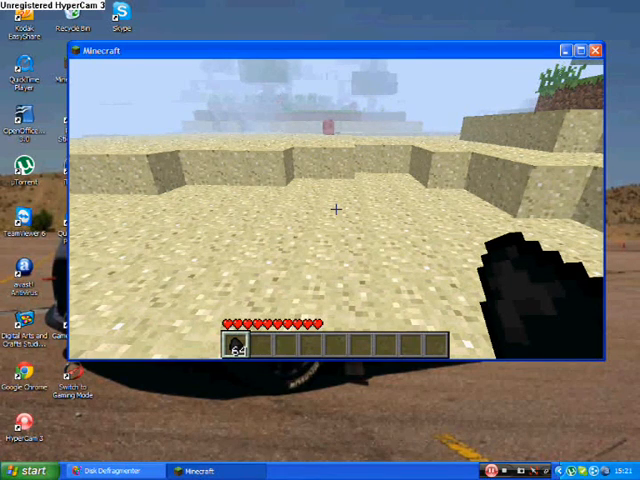
Run the 'noclip' command so the player can pass through terrain.
type("tt")
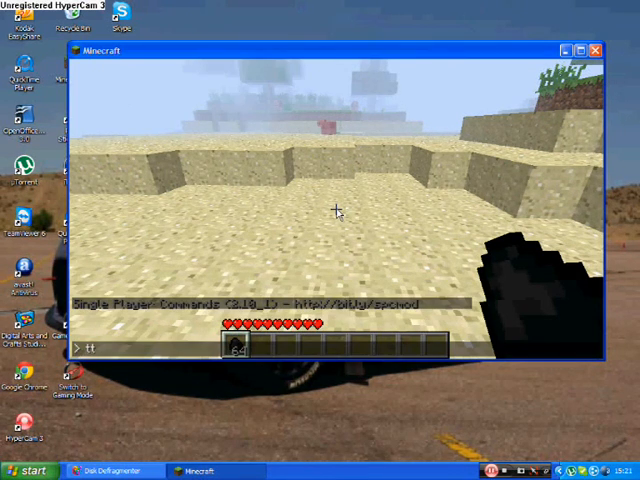
type("noclip")
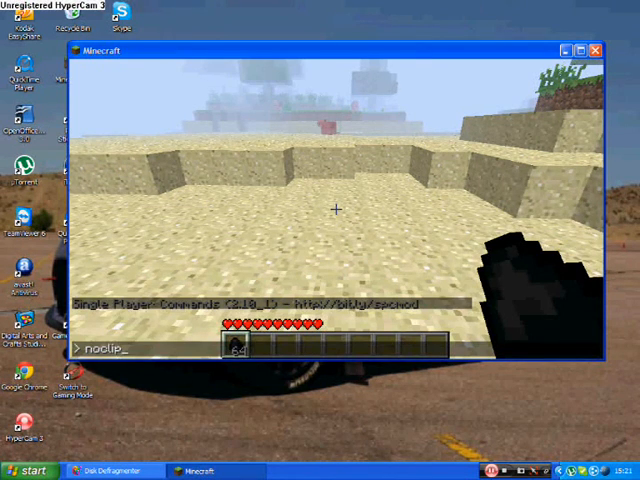
key("Return")
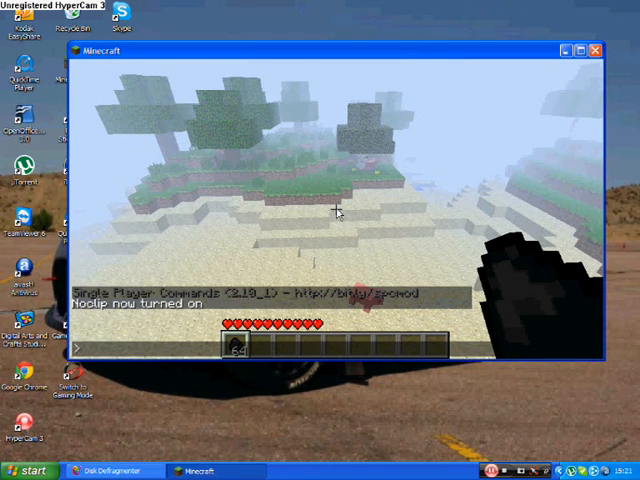
Run 'health infinite' to give the player infinite health.
type("health")
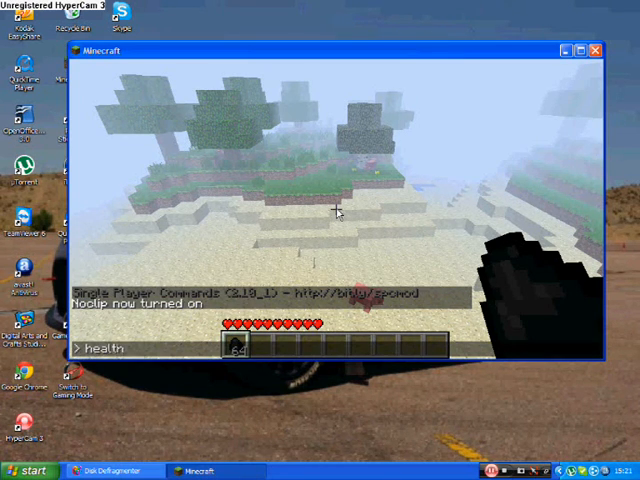
type("infinite")
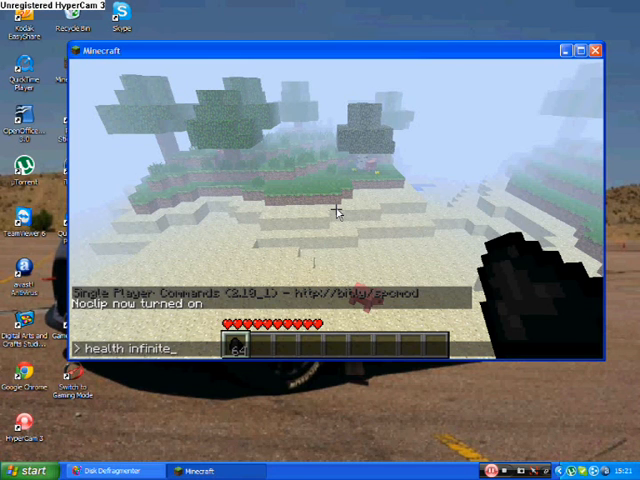
key("Return")
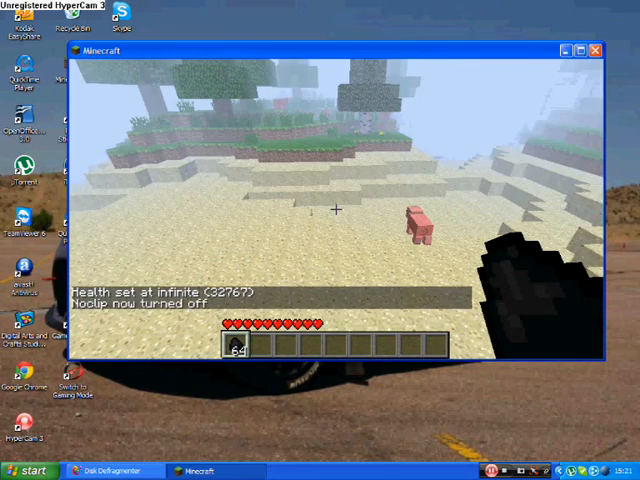
mouse_move(336, 210)
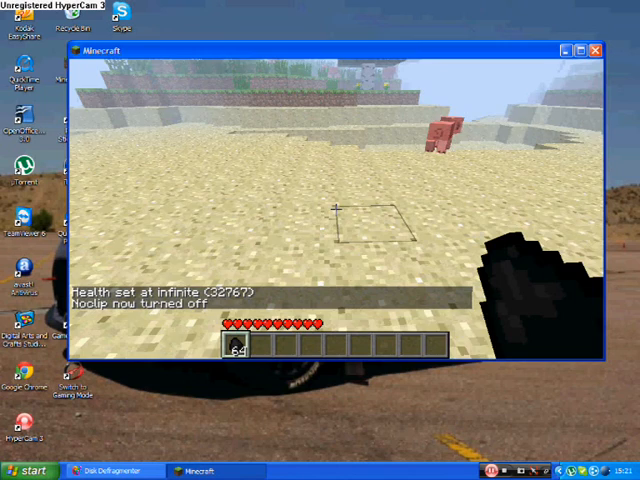